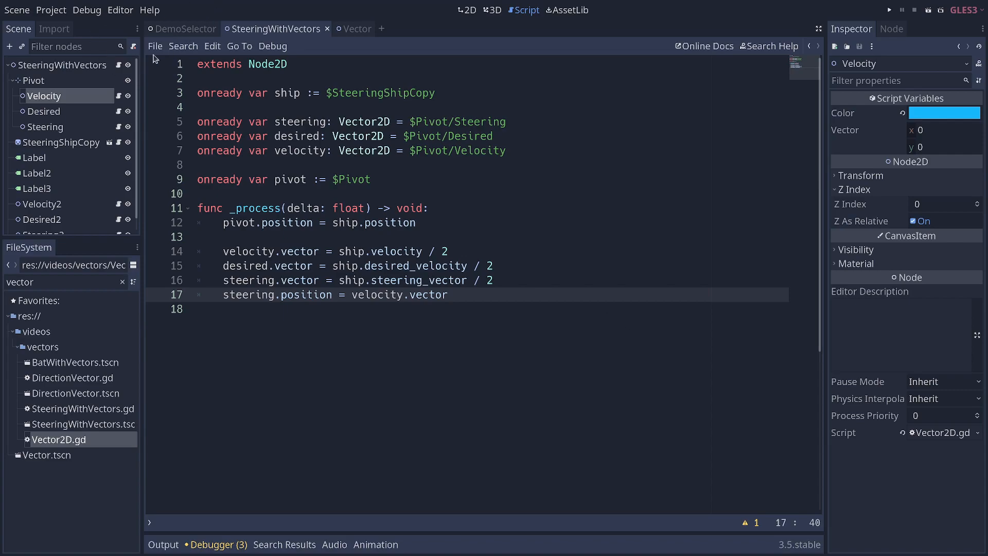
mouse_move(125, 118)
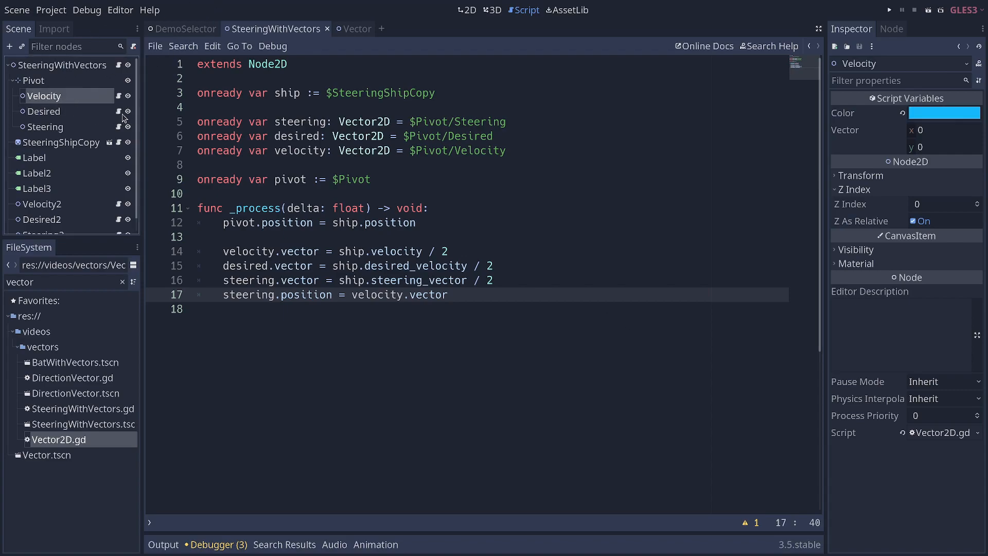
Switch to the 2D workspace to view the ship with its velocity and steering legend.
left_click(467, 11)
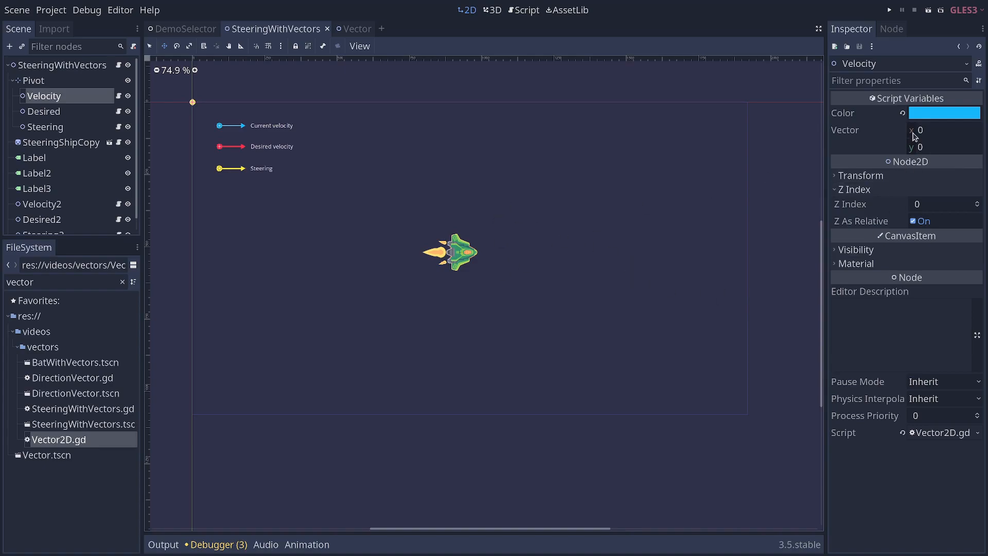
mouse_move(925, 142)
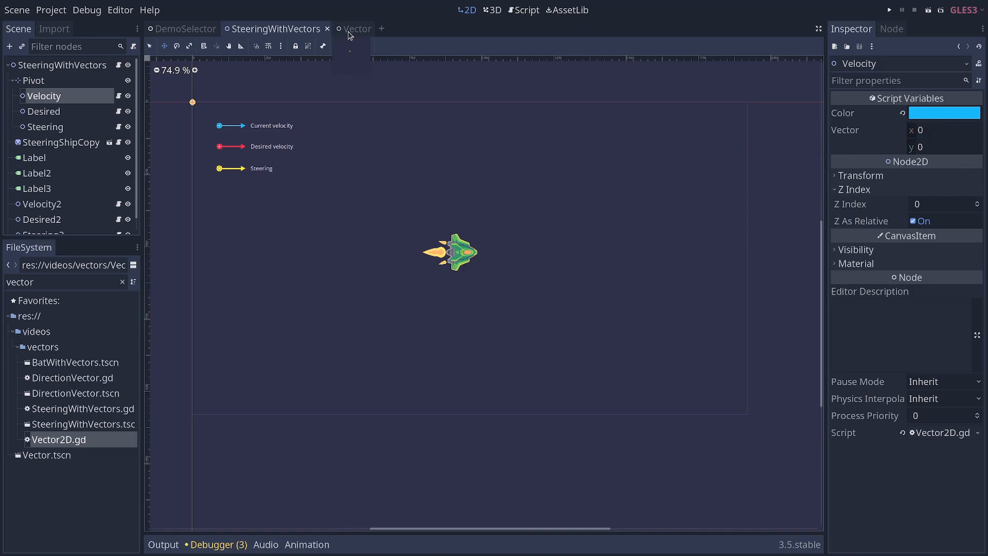
Rename the set_vector parameter in the Vector script to new_vector_value.
left_click(353, 29)
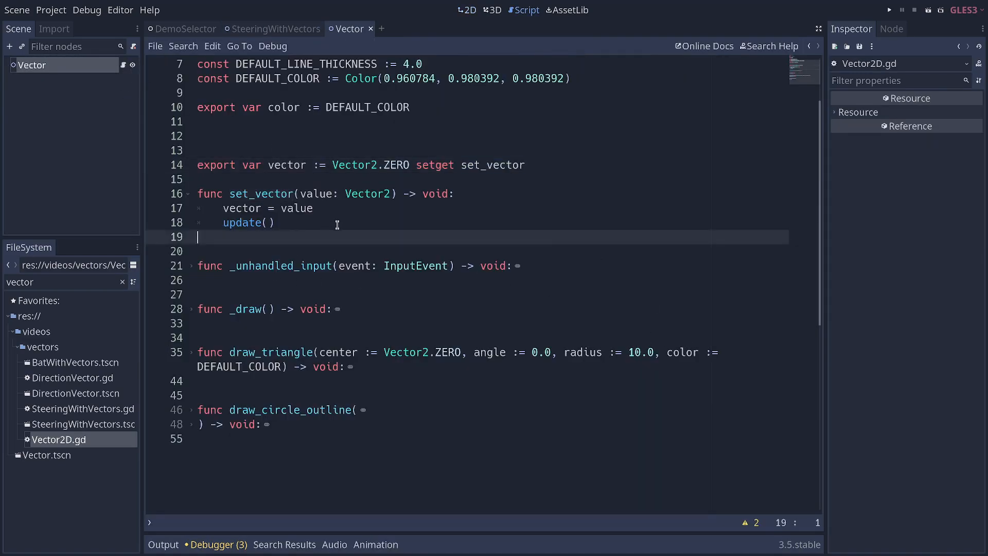
left_click(272, 222)
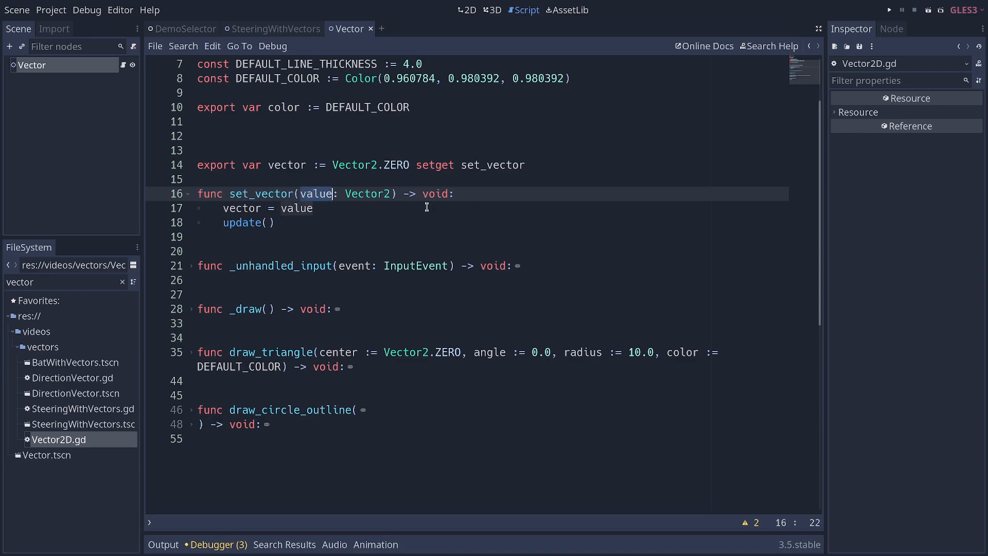
type("new_vector_")
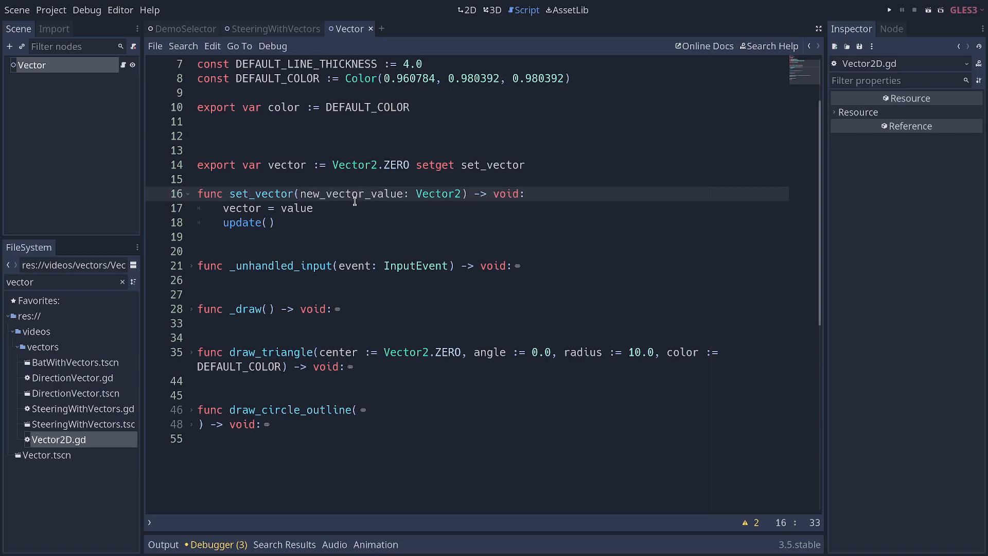
type("new_vector_value")
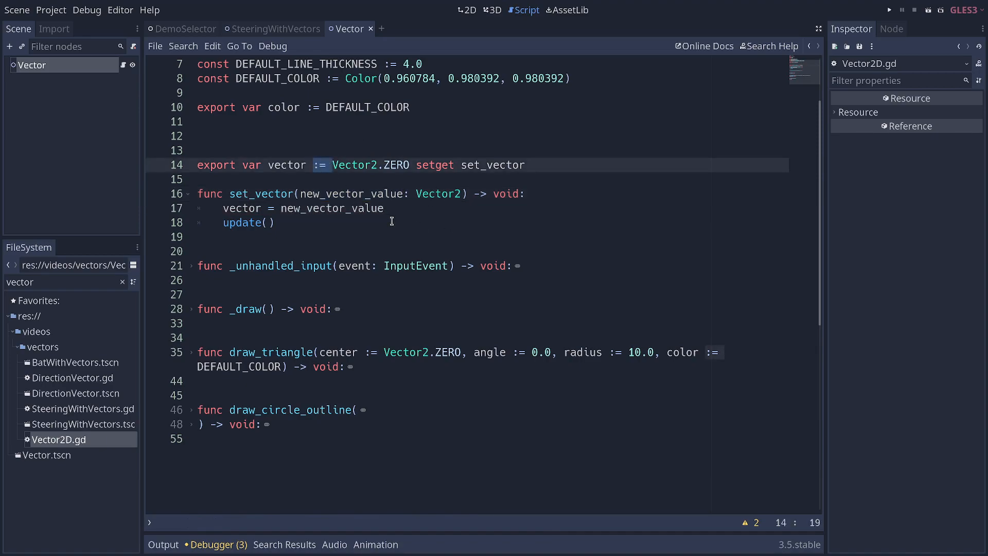
Use new_vector_value in the assignment and point out the update() call in the setter.
double_click(344, 194)
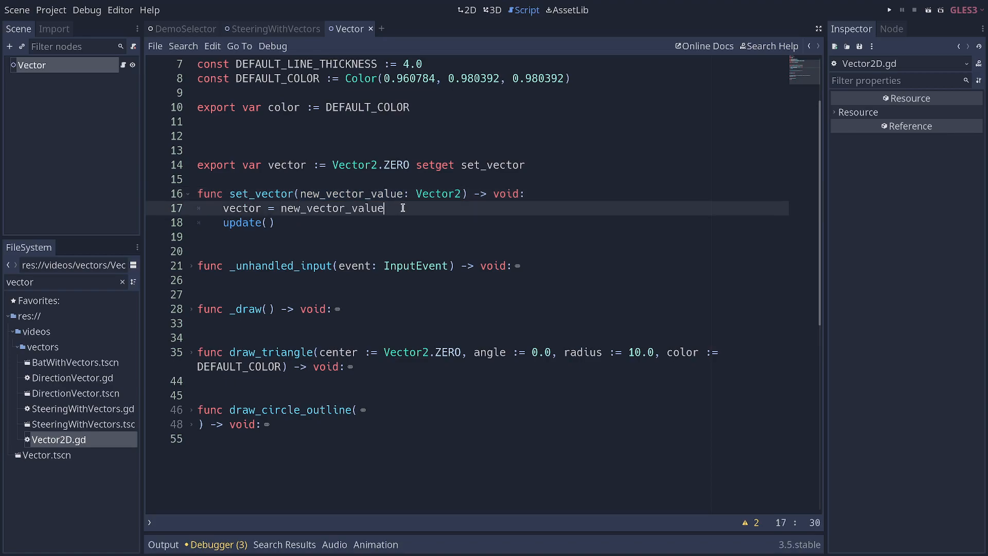
double_click(330, 208)
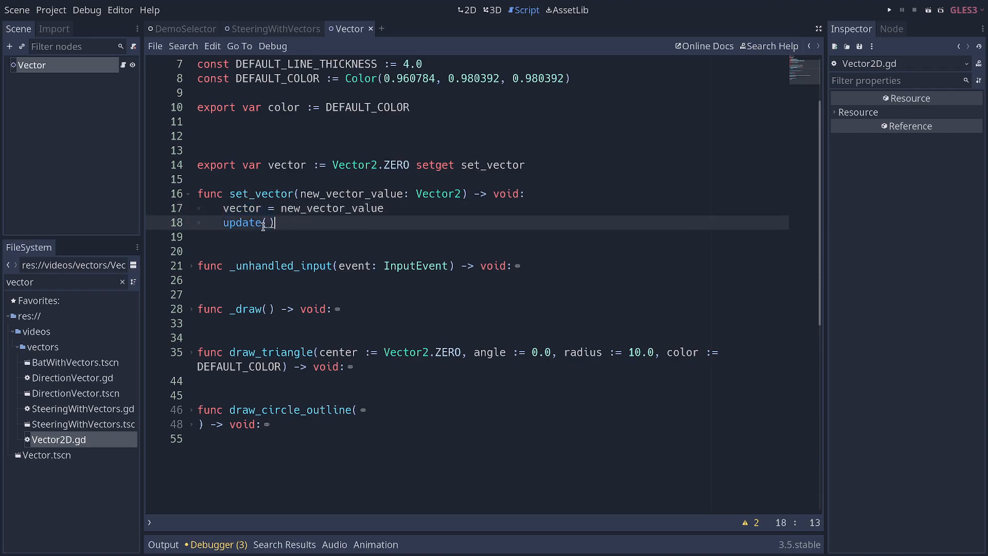
Add print(new_vector_value) between the assignment and update() in set_vector.
left_click(383, 209)
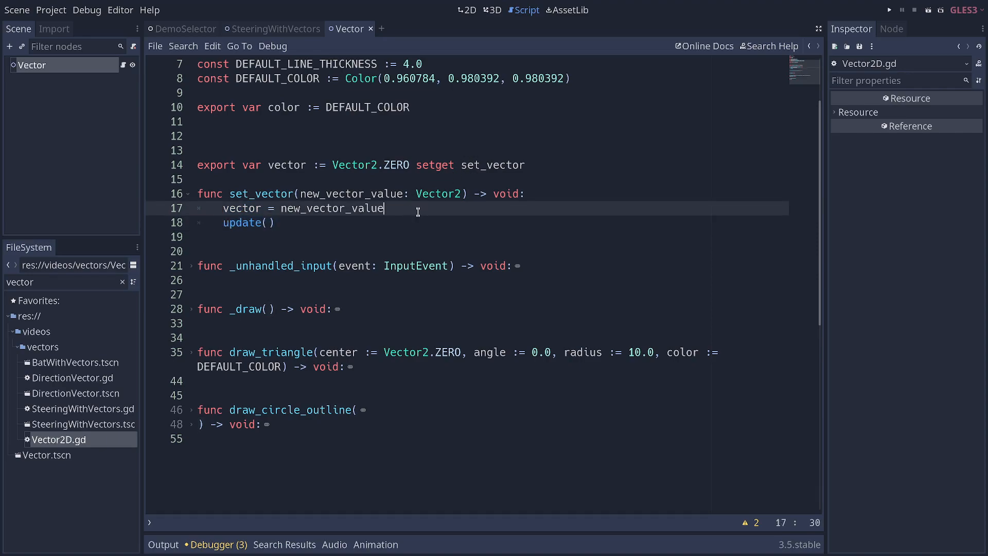
type("print(")
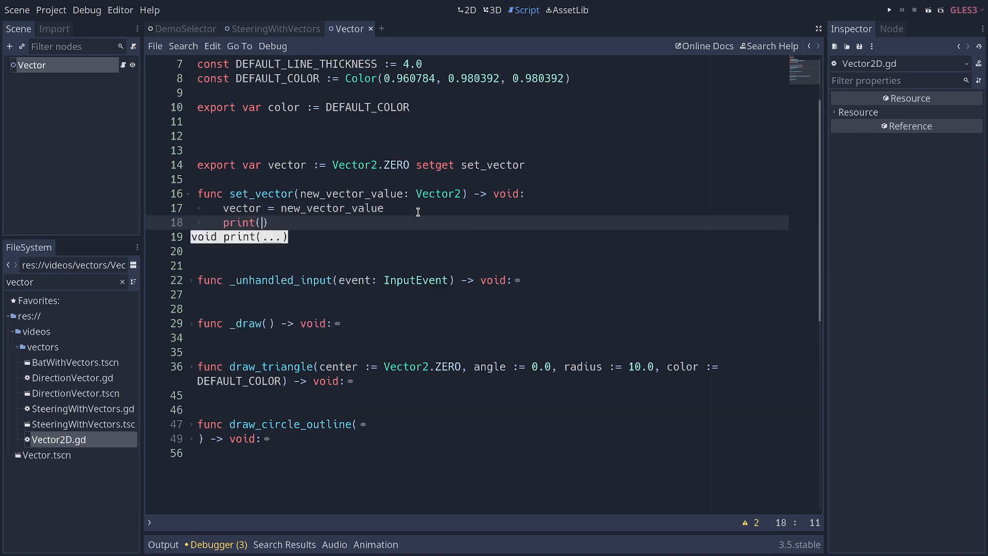
type("new_vector_value")
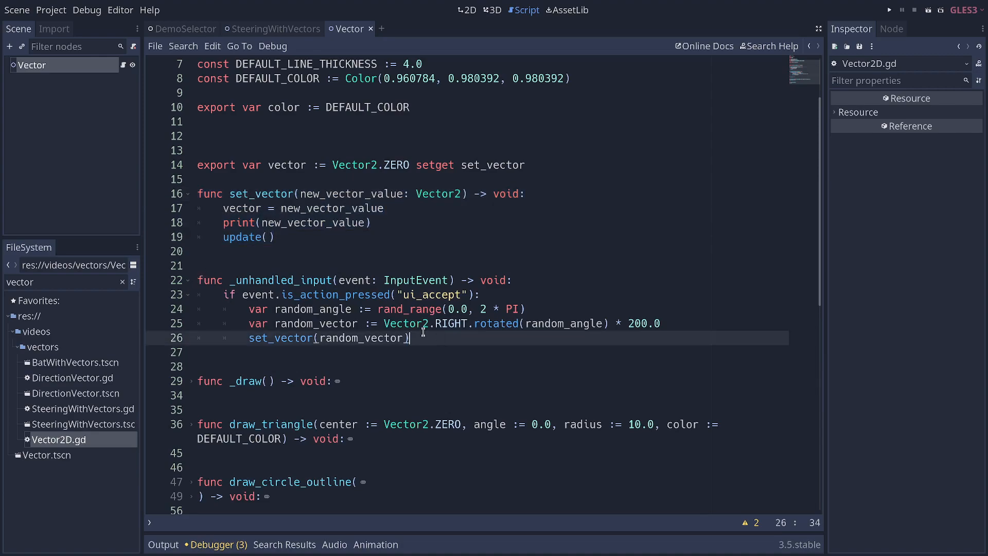
left_click(191, 280)
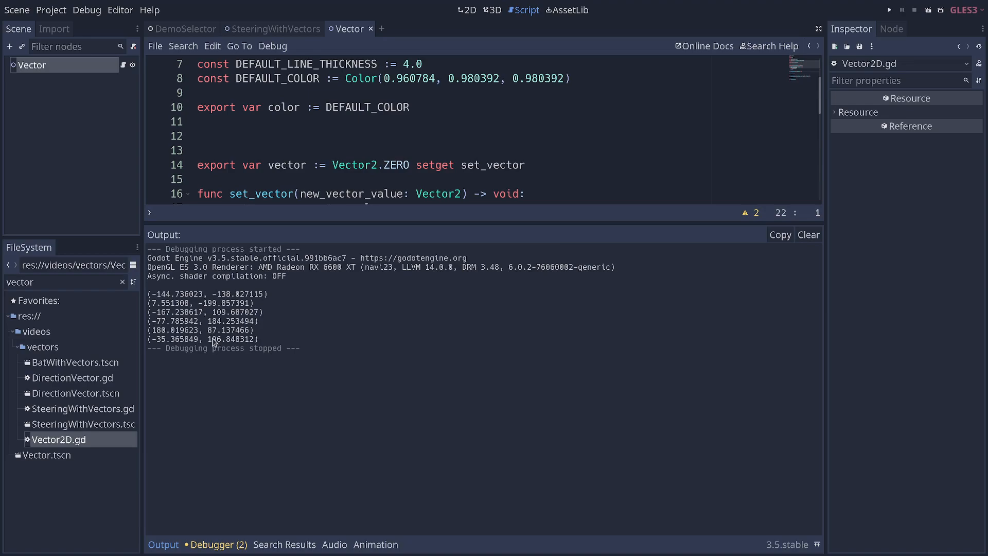
Collapse the Output panel and select the vector variable name in the script.
left_click(163, 544)
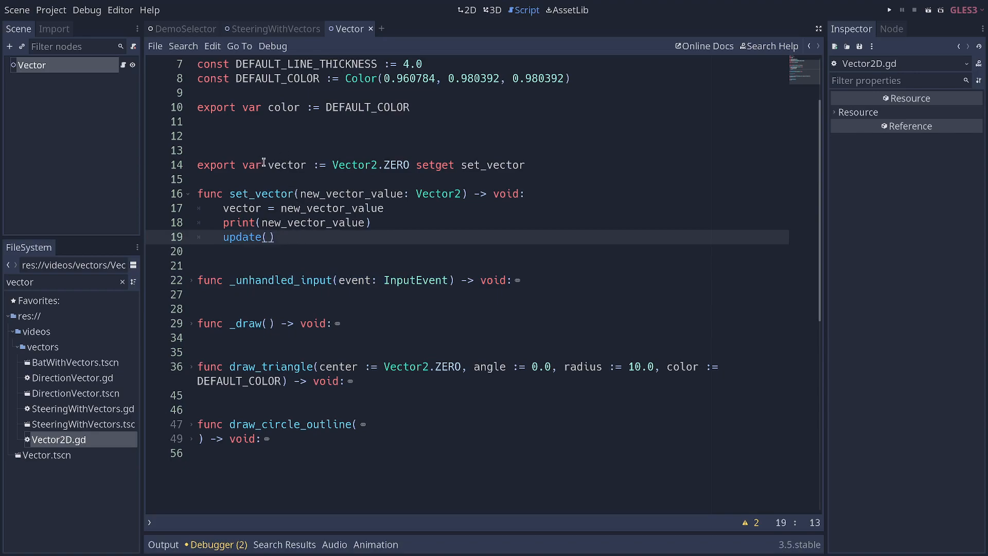
double_click(285, 165)
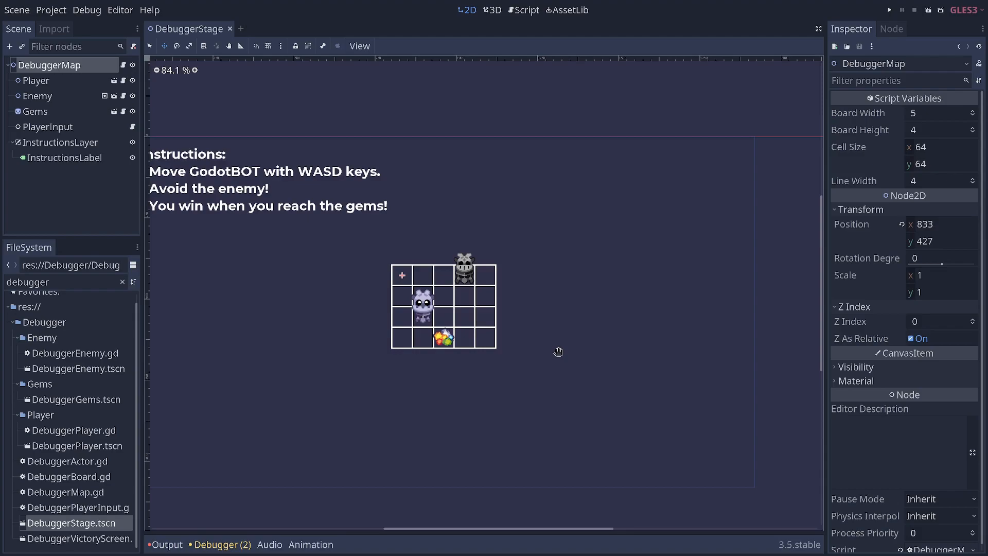
mouse_move(558, 350)
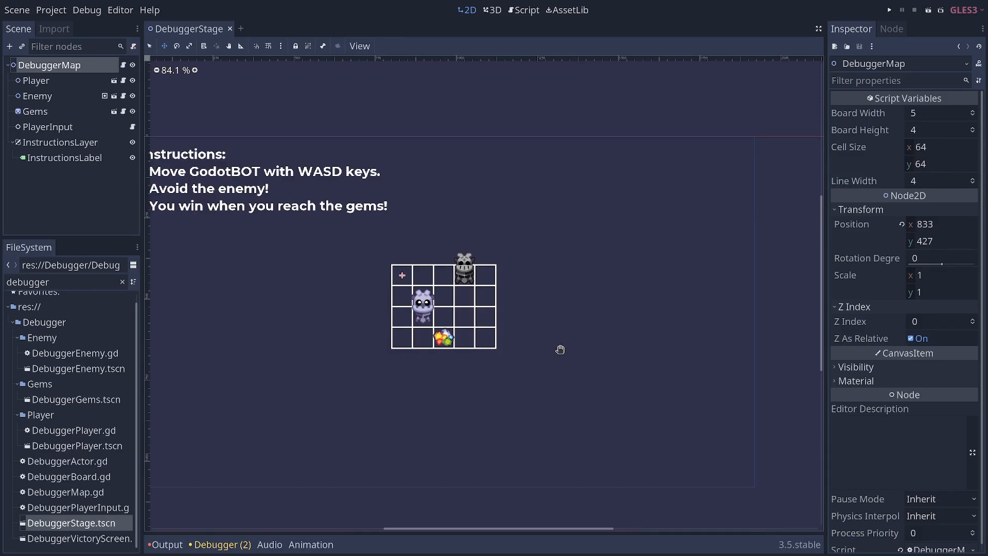
mouse_move(888, 124)
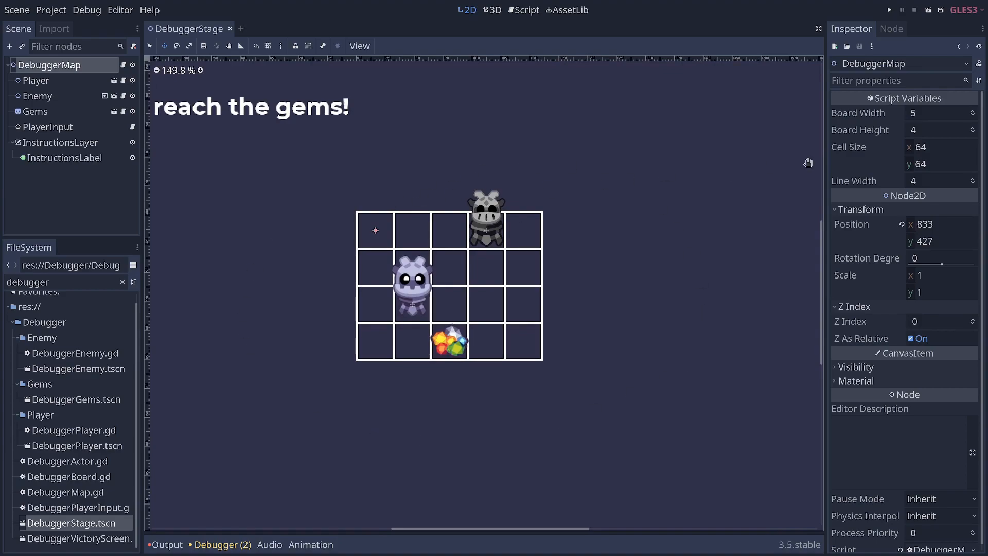
Set the DebuggerMap board size in the Inspector, then bring up the DebuggerBoard script.
type("6")
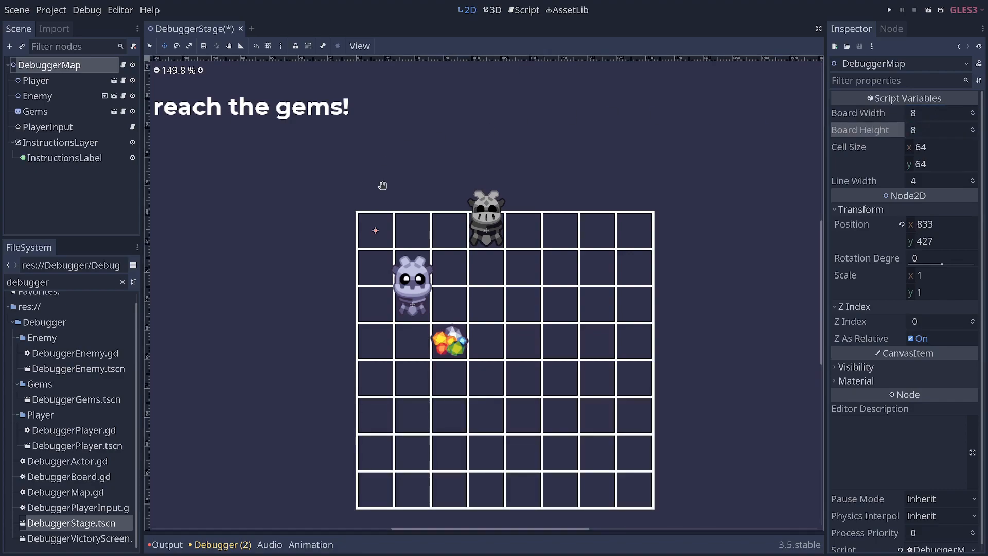
mouse_move(709, 405)
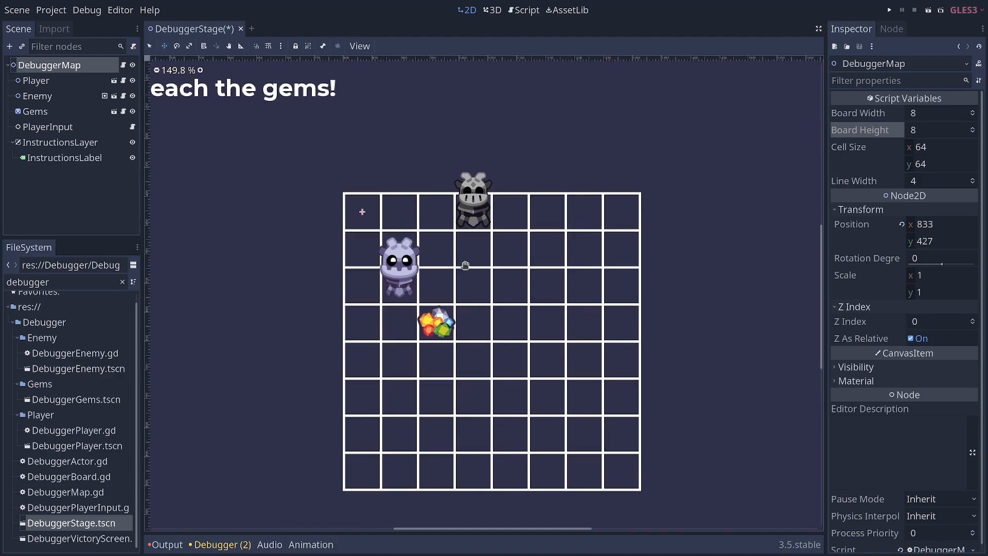
left_click(527, 9)
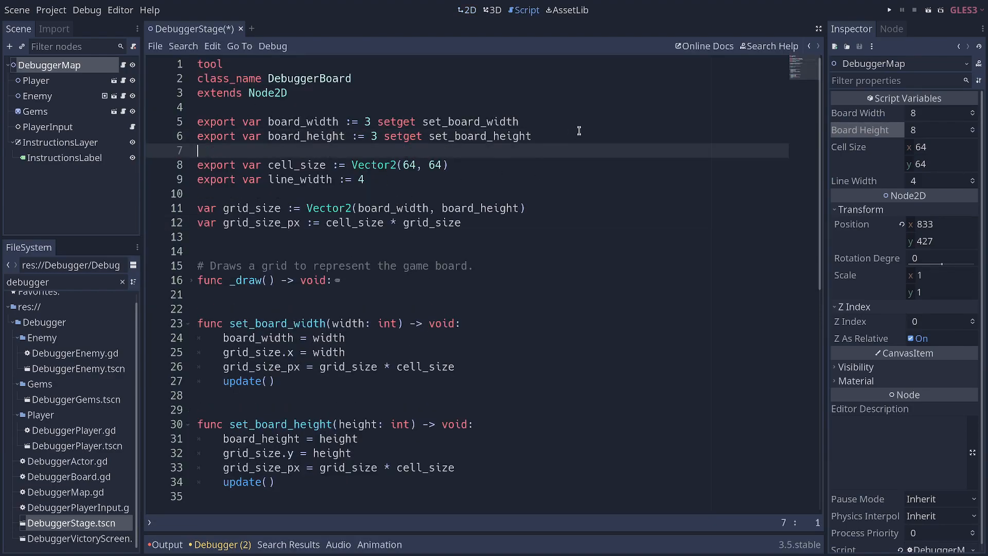
Highlight board_width and board_height setget variables and unfold the _draw() grid loop.
double_click(305, 122)
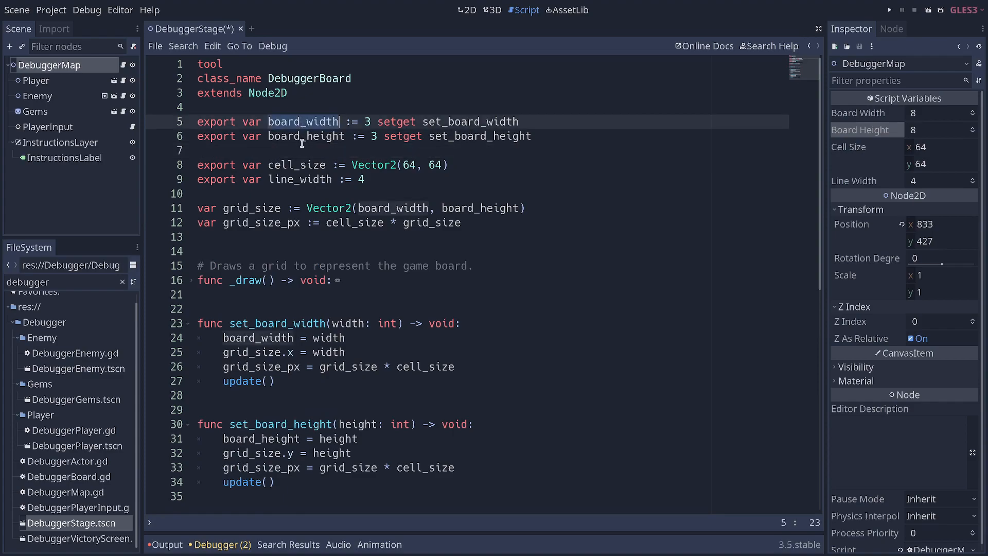
double_click(306, 136)
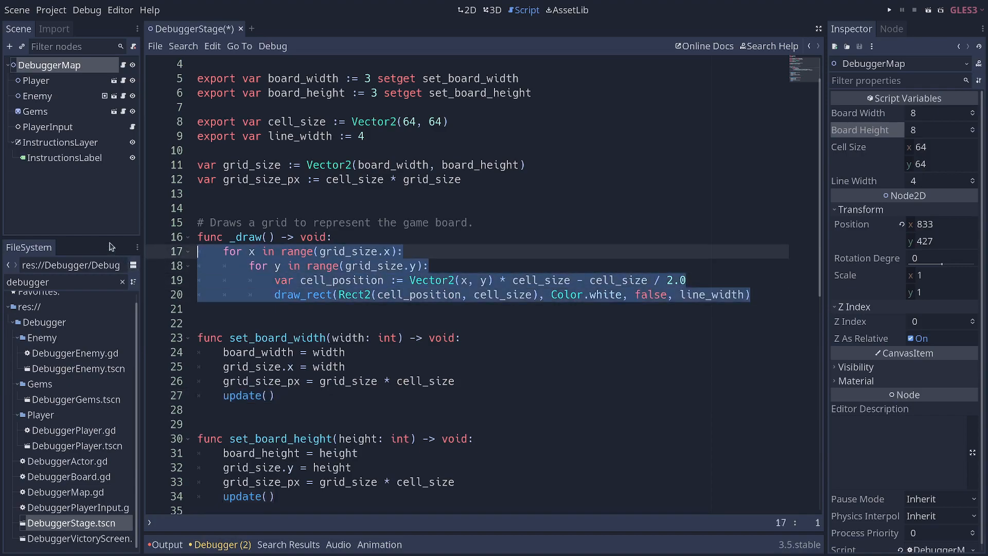
left_click(208, 236)
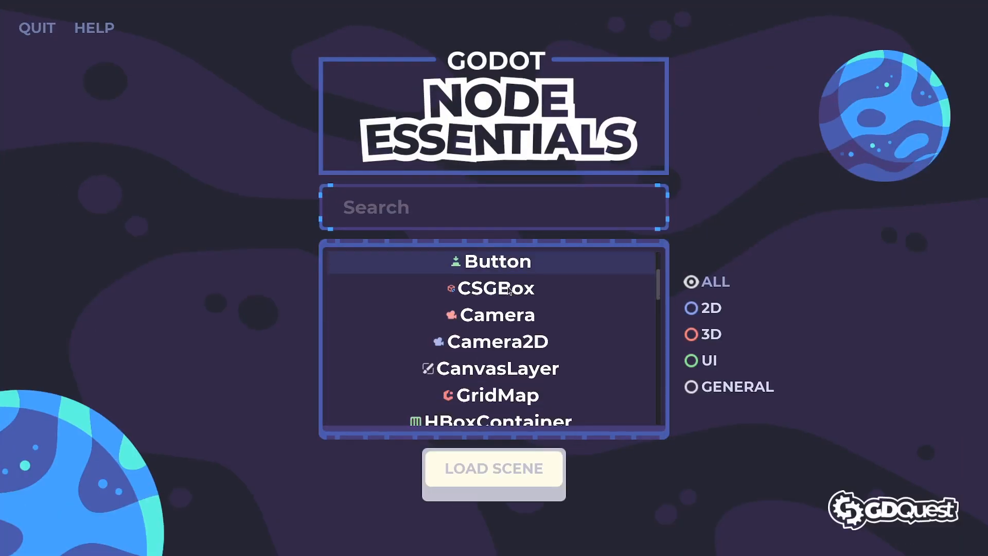
Scroll to the DemoItem scene with the KinematicBody2D demo button.
scroll("down", 3)
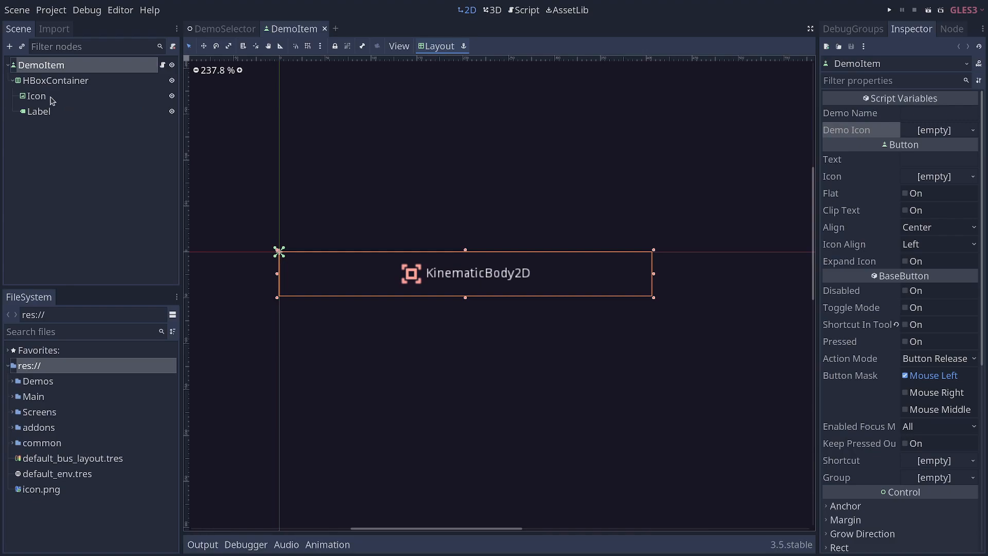
Inspect the Icon and Label nodes, then bring up DemoItem.gd.
left_click(37, 96)
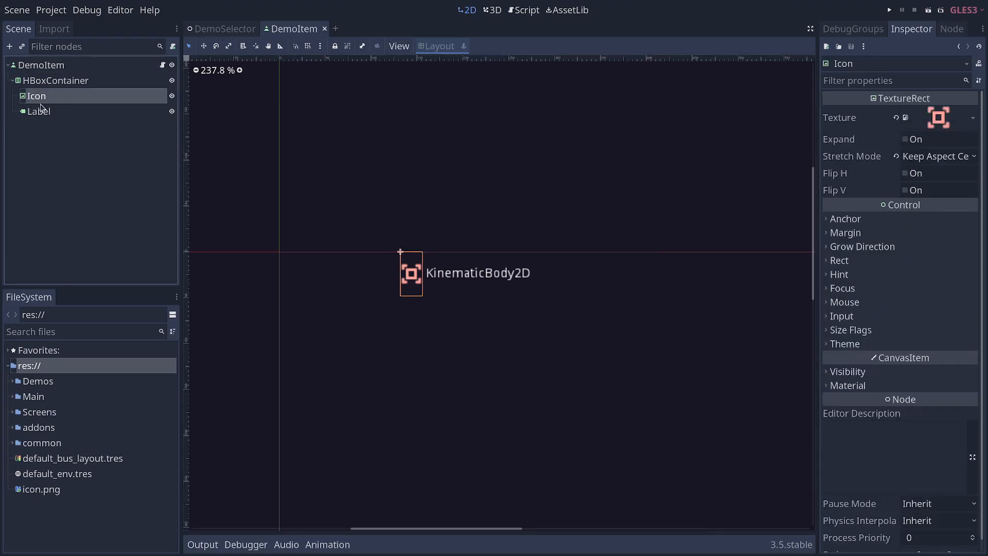
left_click(39, 111)
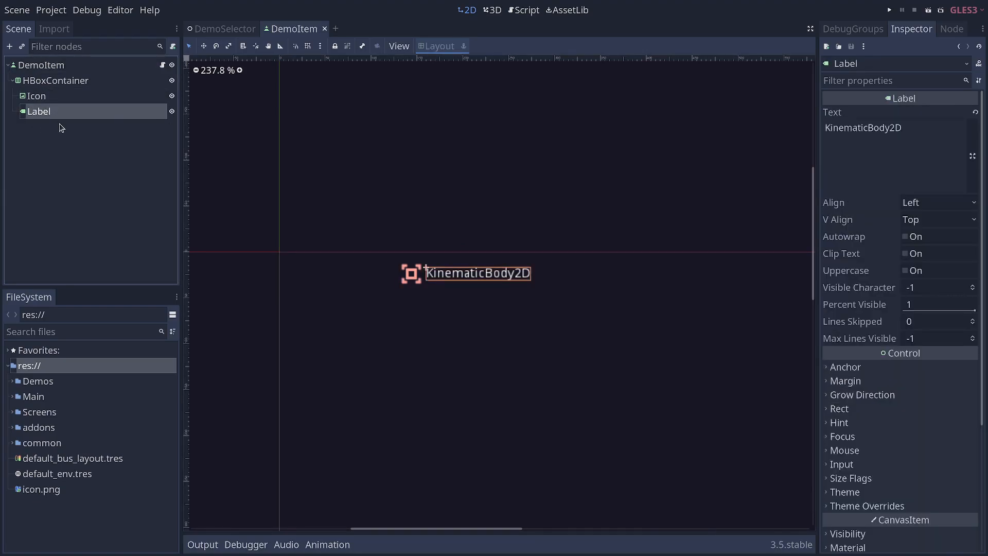
mouse_move(36, 95)
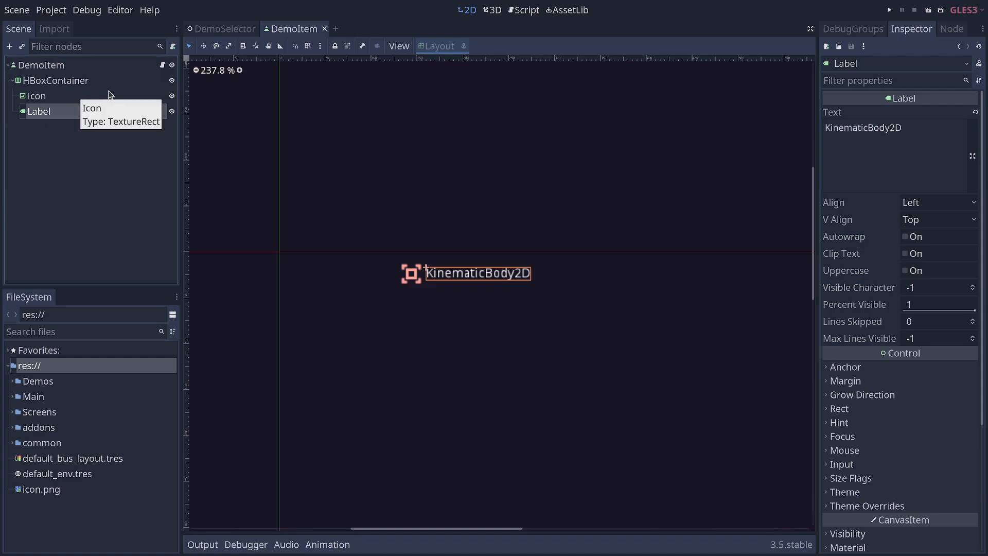
left_click(526, 9)
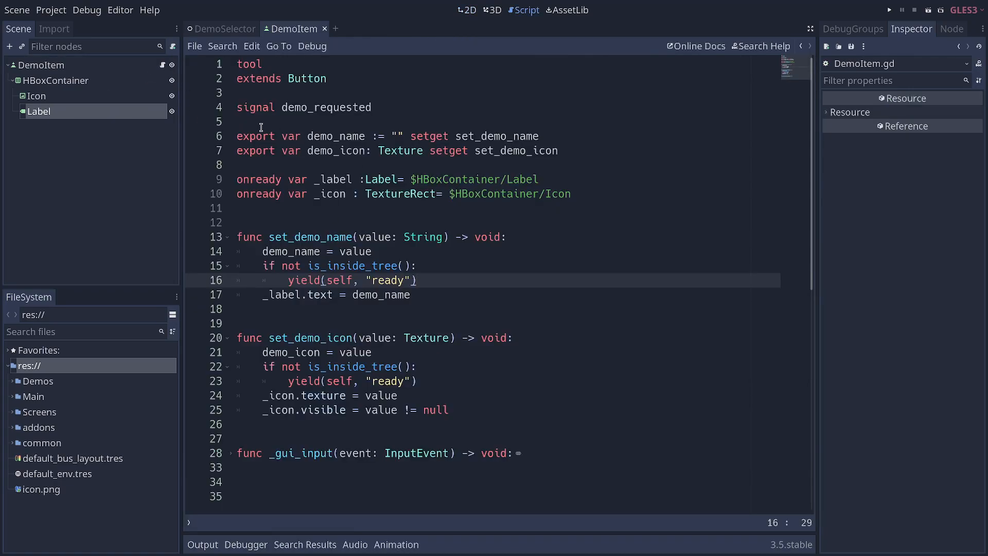
Highlight demo_name's setget declaration and its String value setter parameter.
double_click(323, 136)
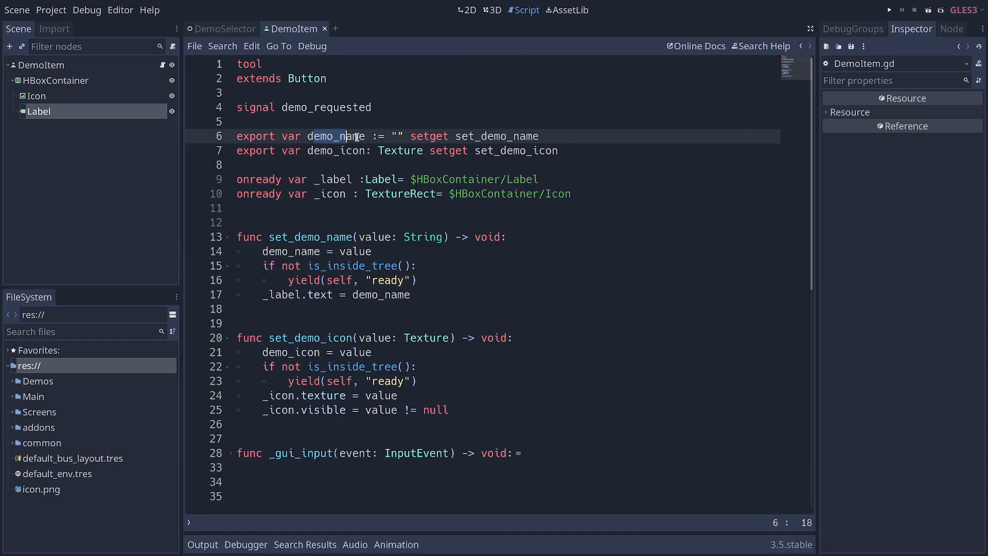
double_click(326, 136)
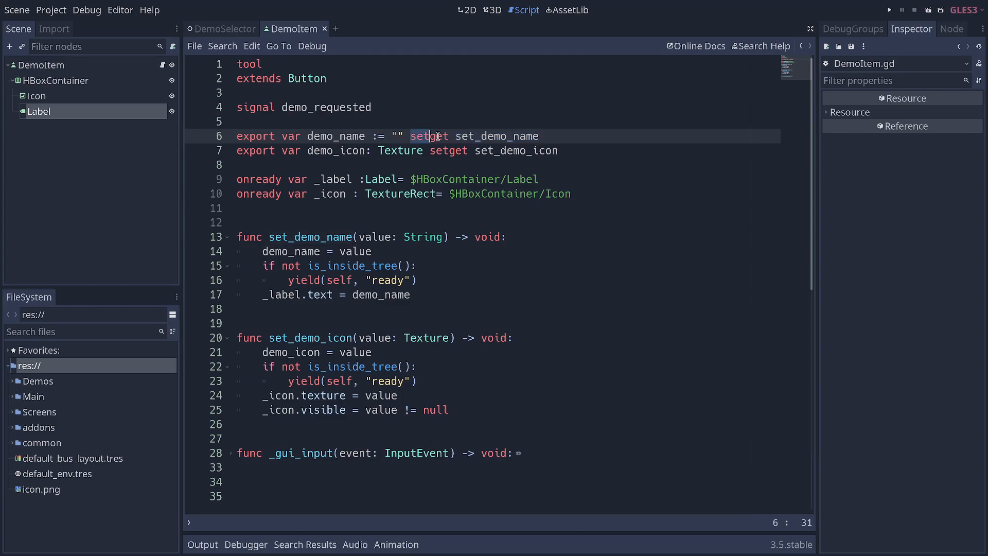
double_click(310, 237)
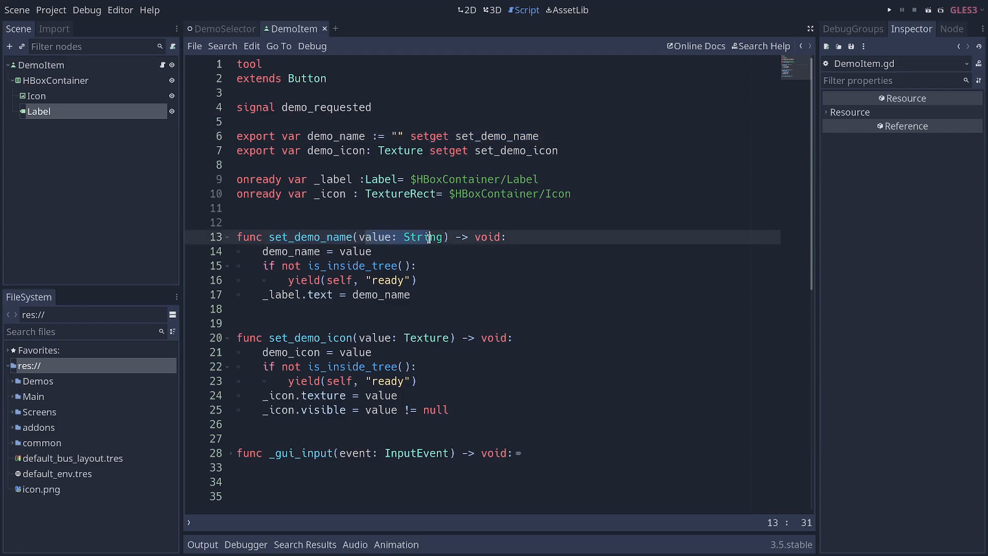
double_click(334, 136)
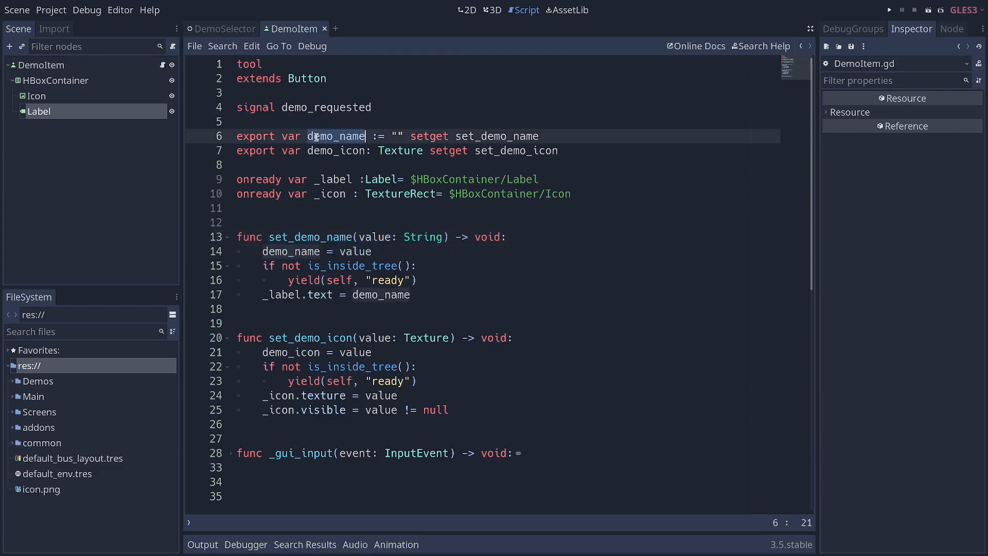
left_click(411, 294)
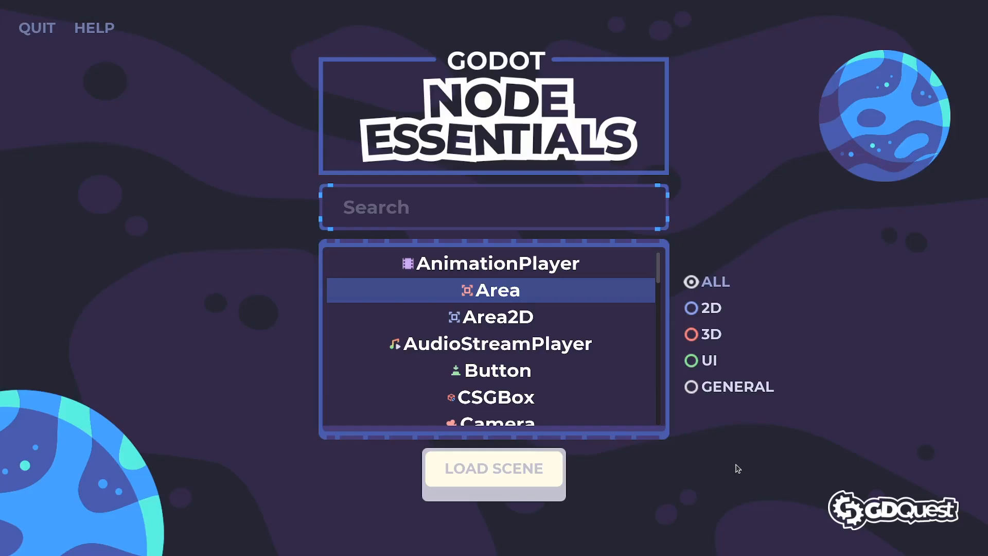
Run the Node Essentials project to show its demo selector list.
left_click(493, 468)
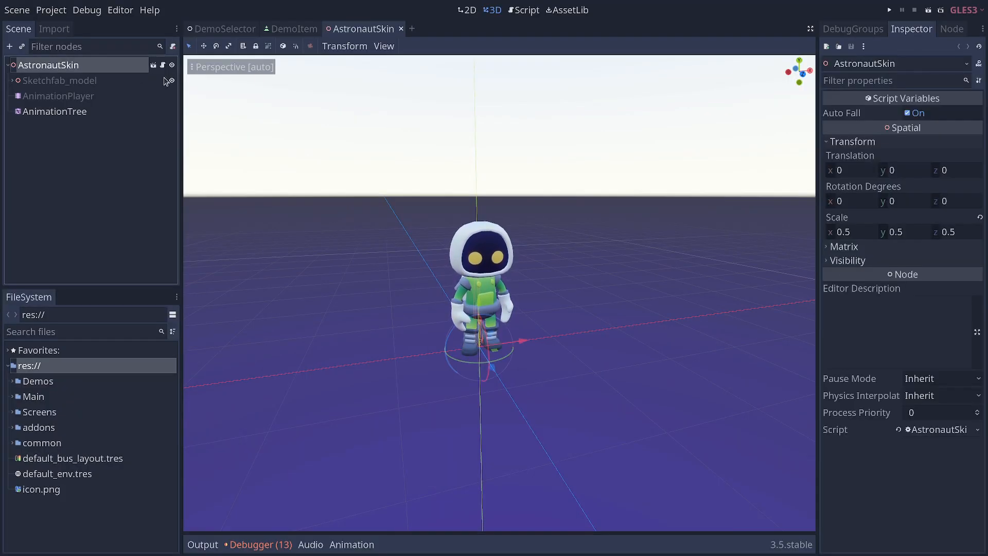
Show AstronautSkin's velocity, speed, ledge and pushing setget variables, then leave for the GDQuest channel.
left_click(526, 10)
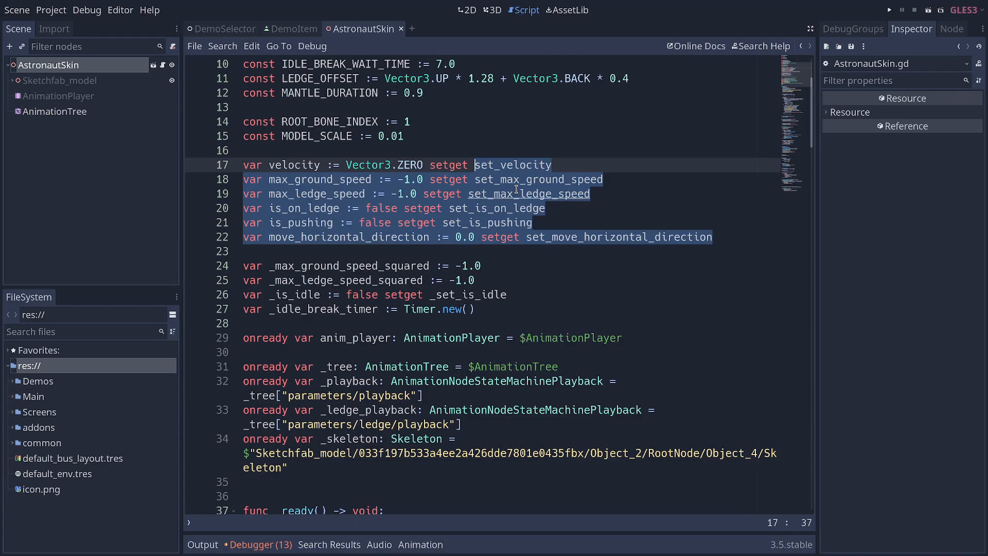
left_click(889, 10)
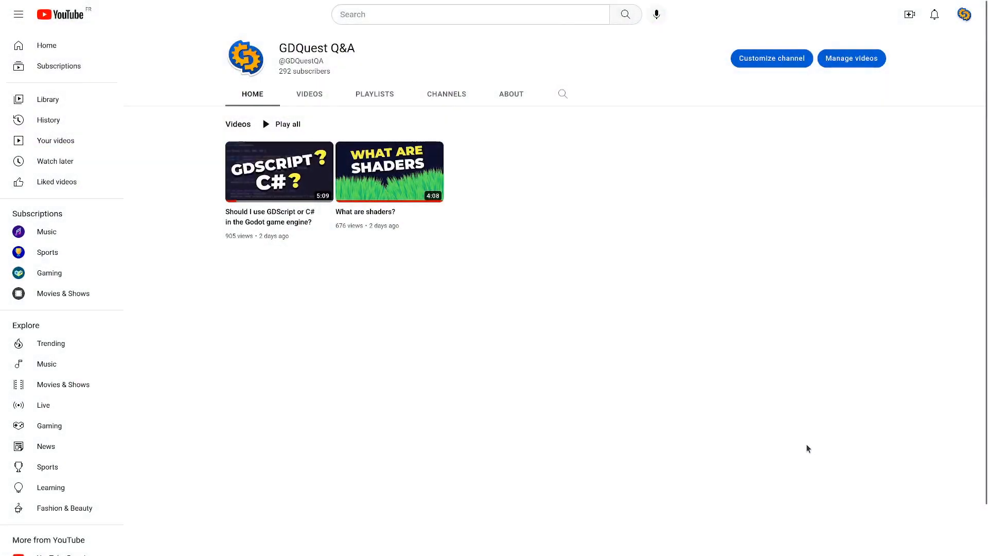
mouse_move(761, 412)
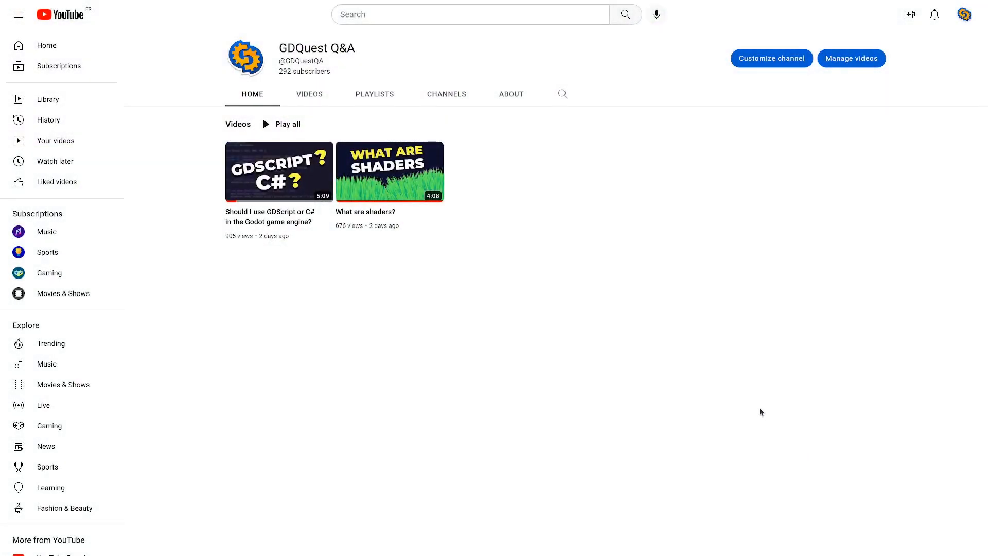
mouse_move(664, 301)
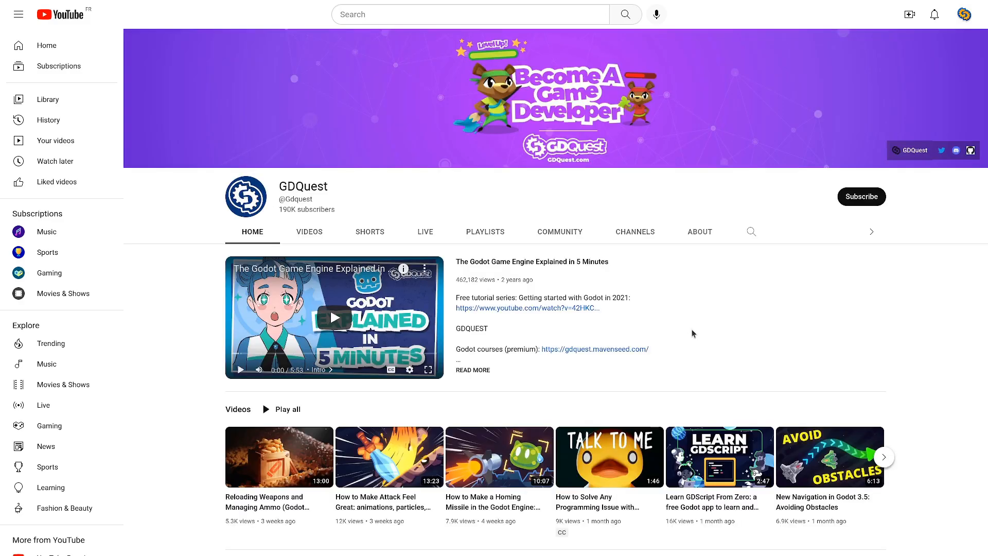
mouse_move(815, 294)
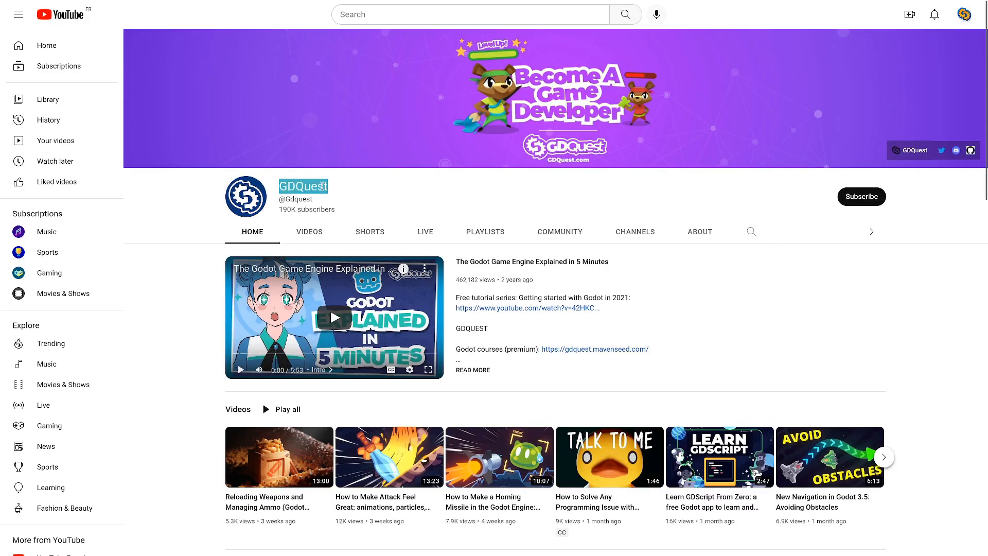
mouse_move(532, 214)
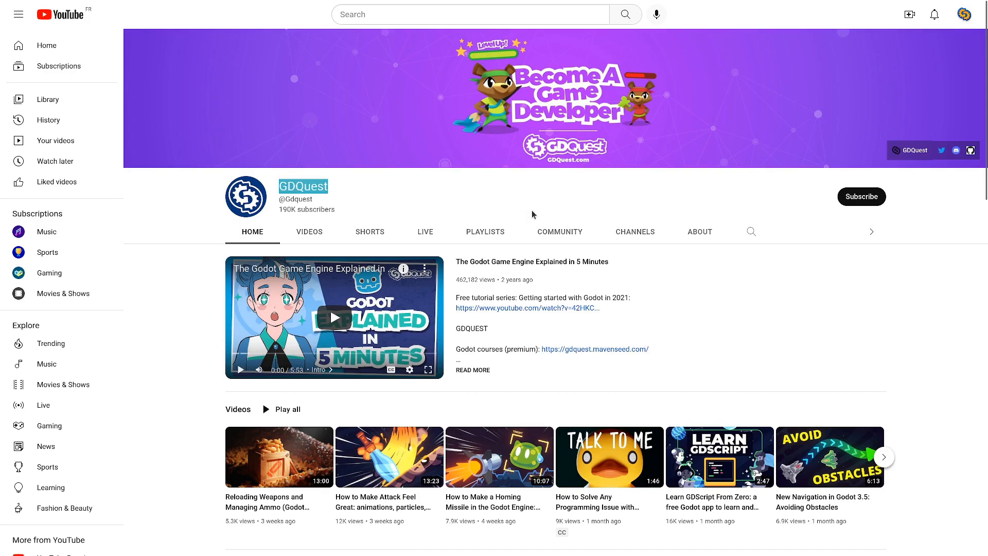
mouse_move(780, 337)
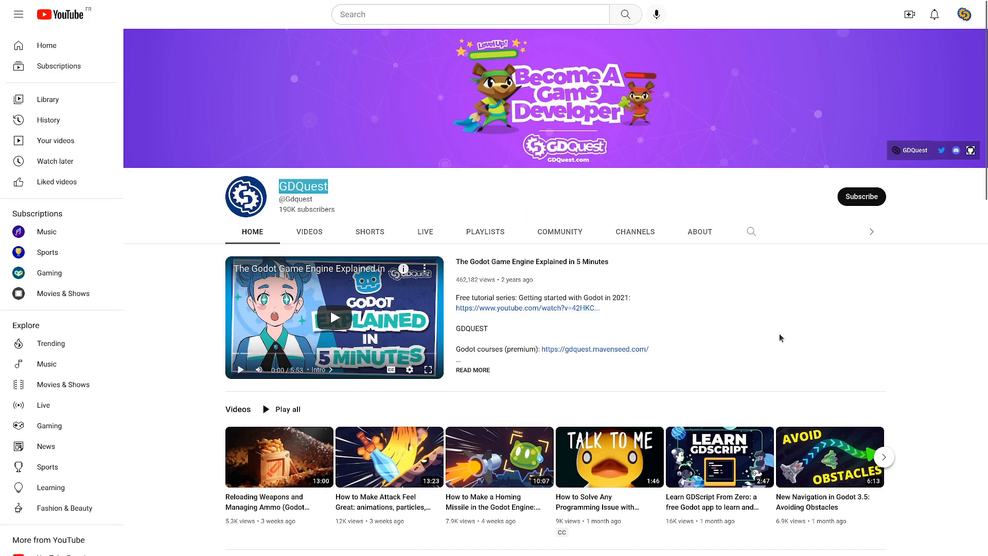